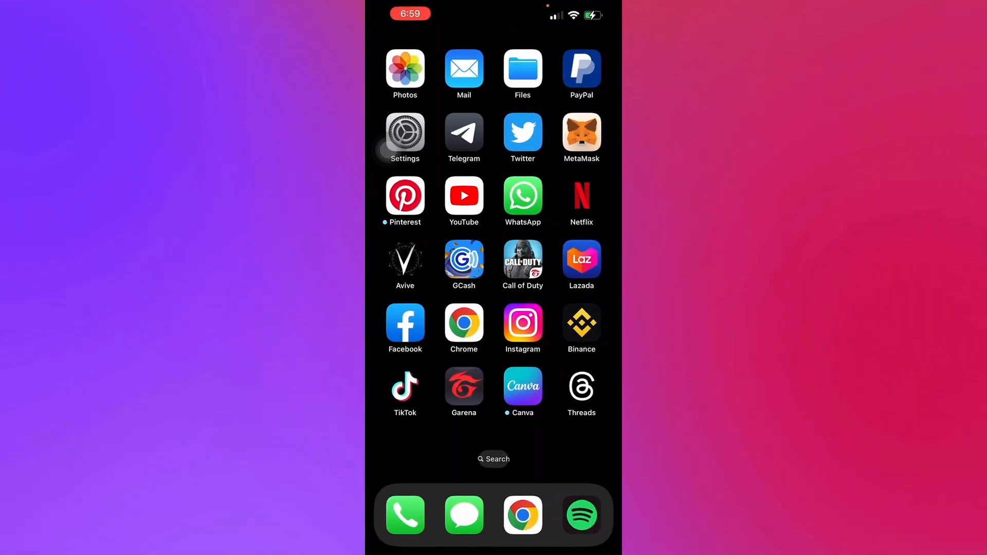
Step: Launch MetaMask from the home screen to its Ethereum Main Network token list
click(580, 133)
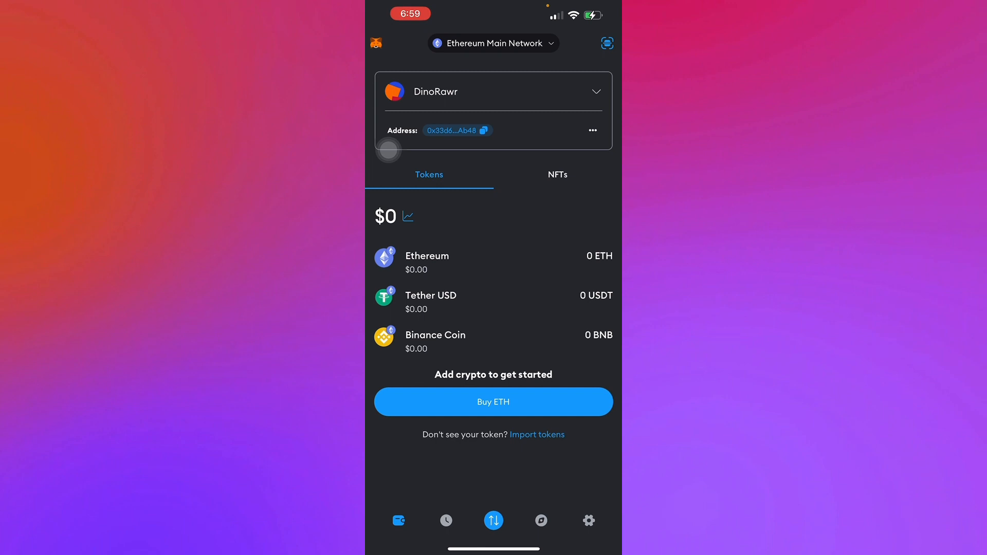
Step: Switch from MetaMask to Coinbase Wallet's assets screen showing a $0.00 balance
click(458, 130)
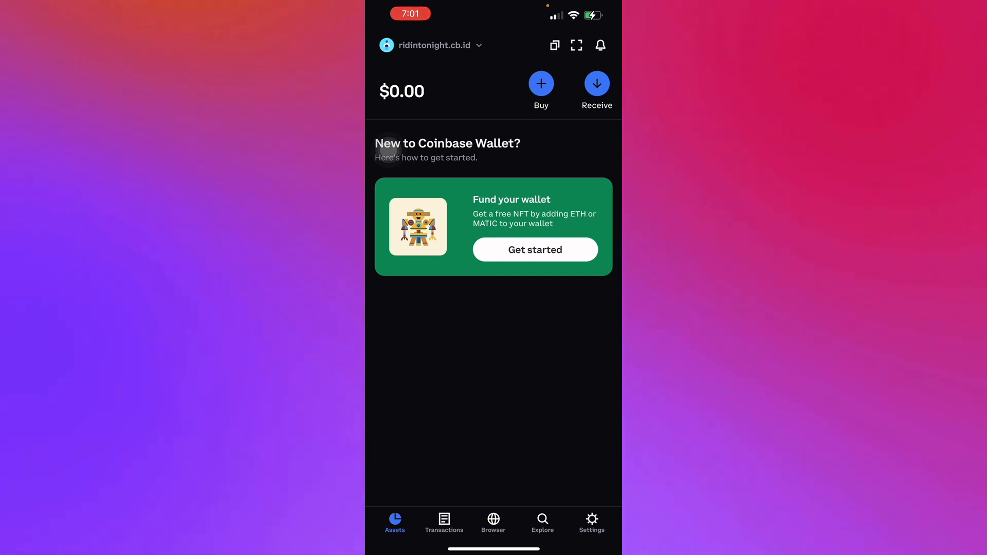
Step: Reach the Connect to Coinbase page from the wallet's Settings list
click(590, 523)
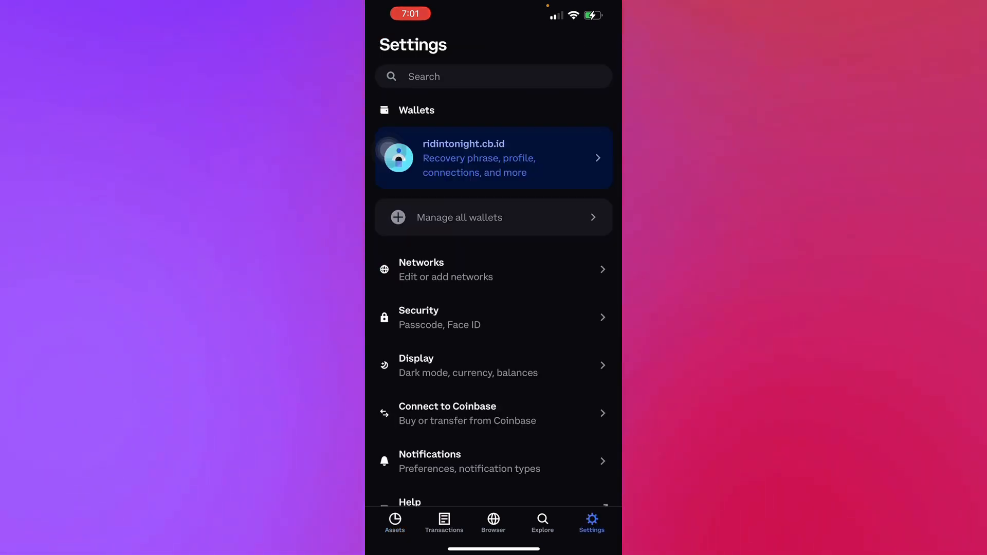
scroll(down, 3)
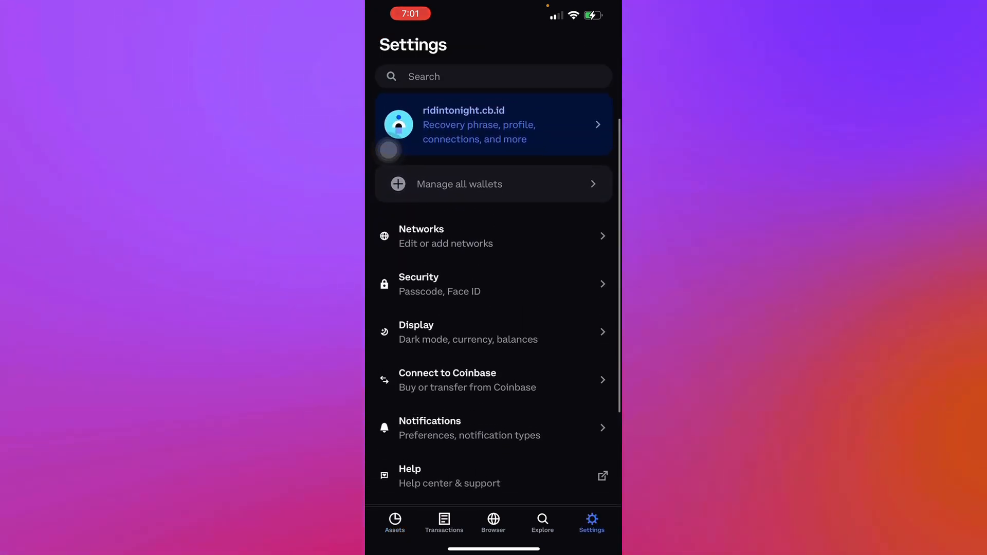
scroll(down, 3)
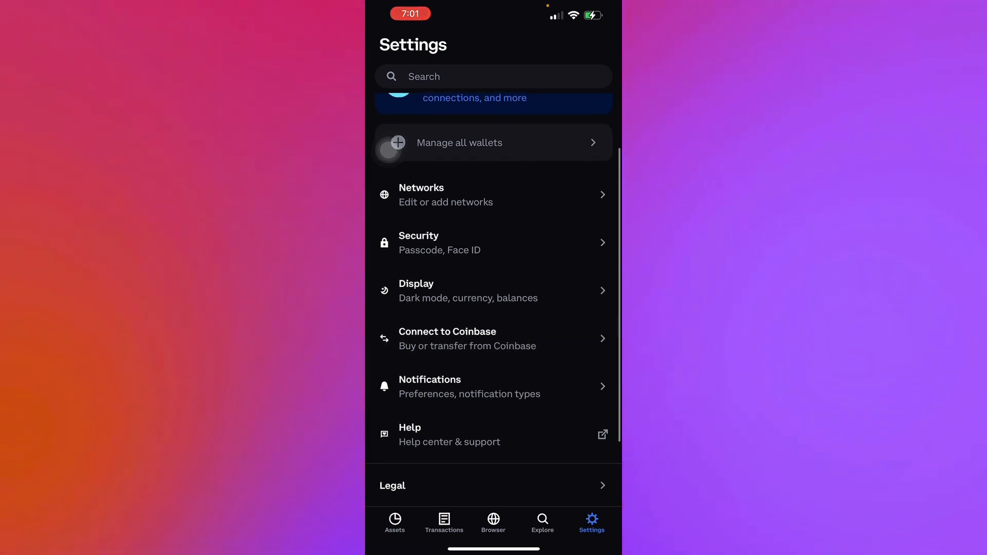
click(493, 338)
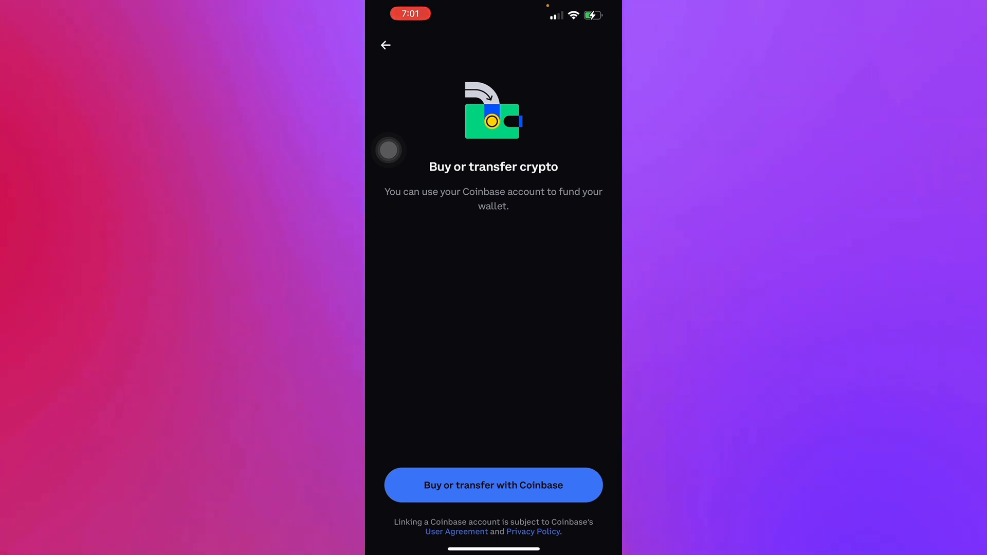
Step: Start linking a Coinbase account, view the sign-in page, then back out of it
click(492, 485)
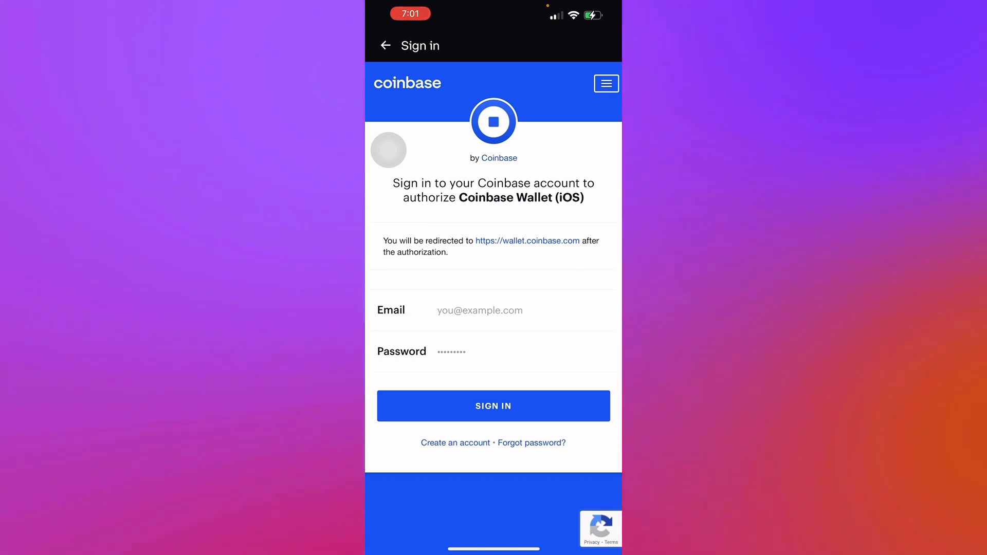
click(492, 405)
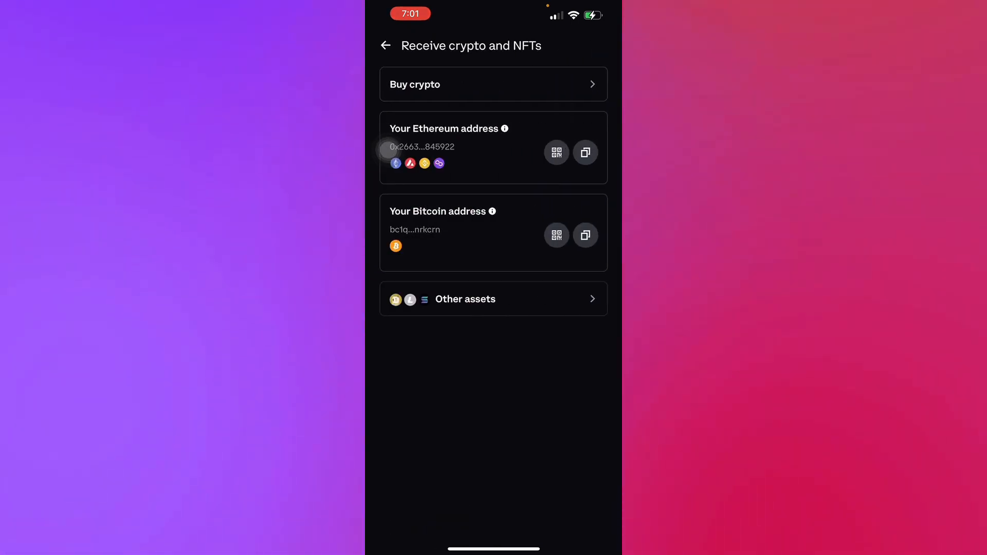
Step: Browse the other receivable assets beyond Ethereum and Bitcoin, then return to the receive options
click(585, 152)
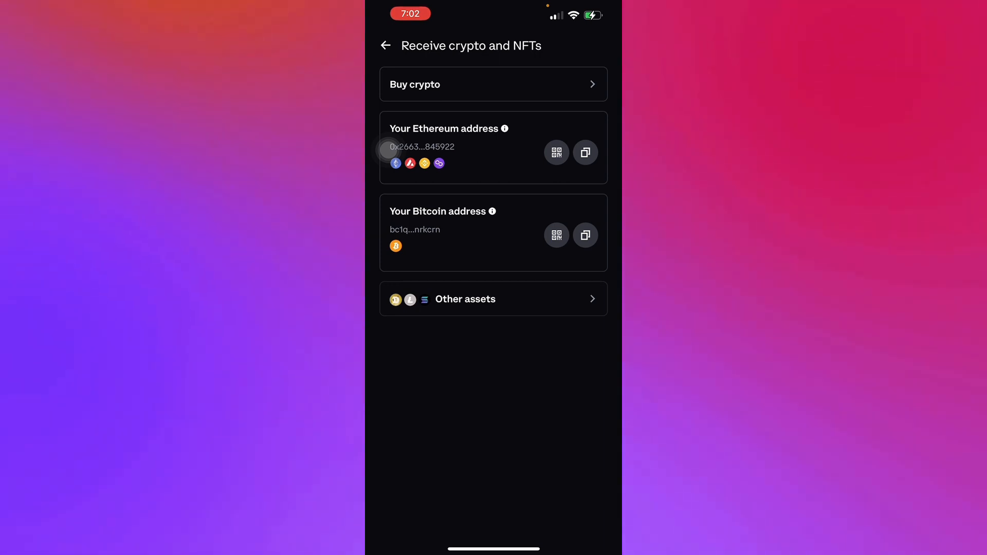
click(465, 298)
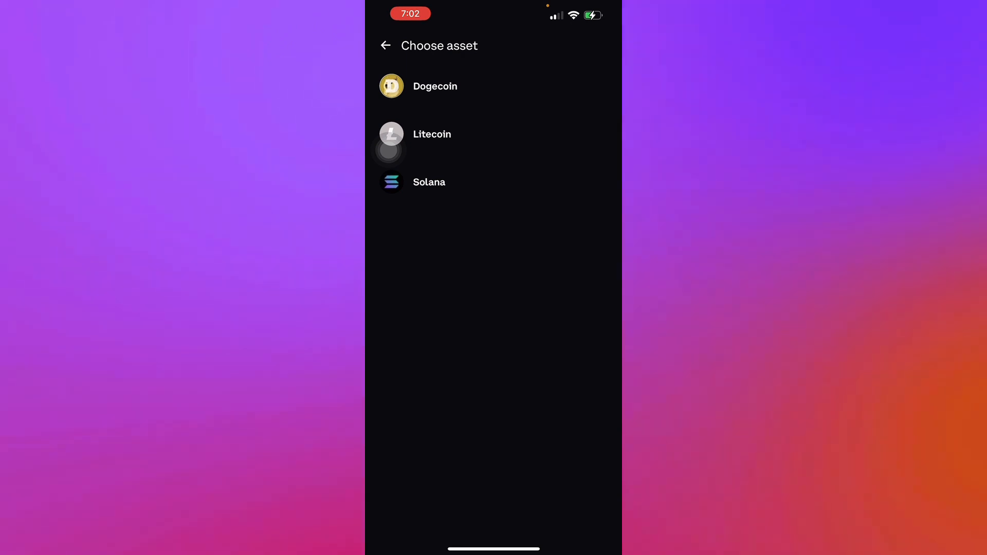
click(386, 45)
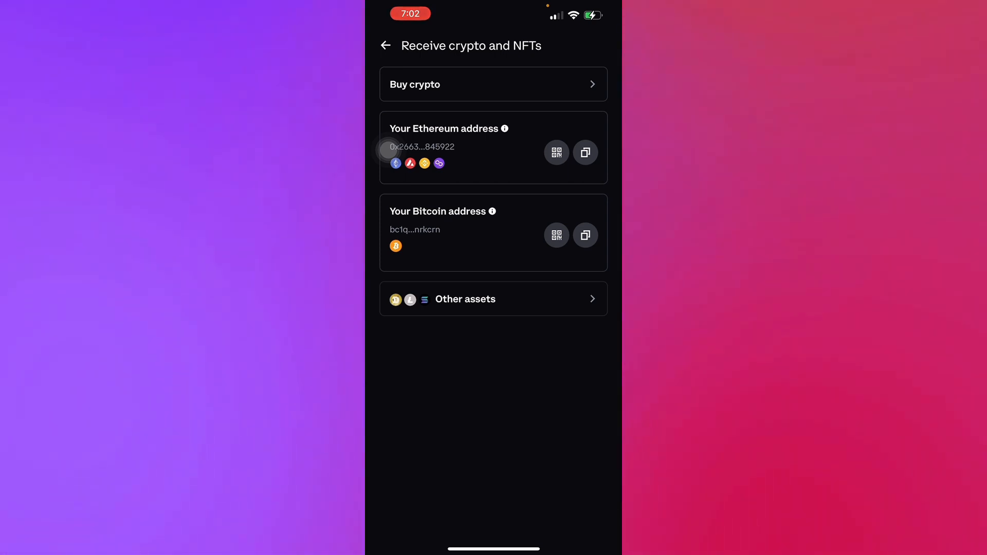
Step: Check the Buy crypto options, then return to the assets home screen with its $0.00 balance
click(493, 83)
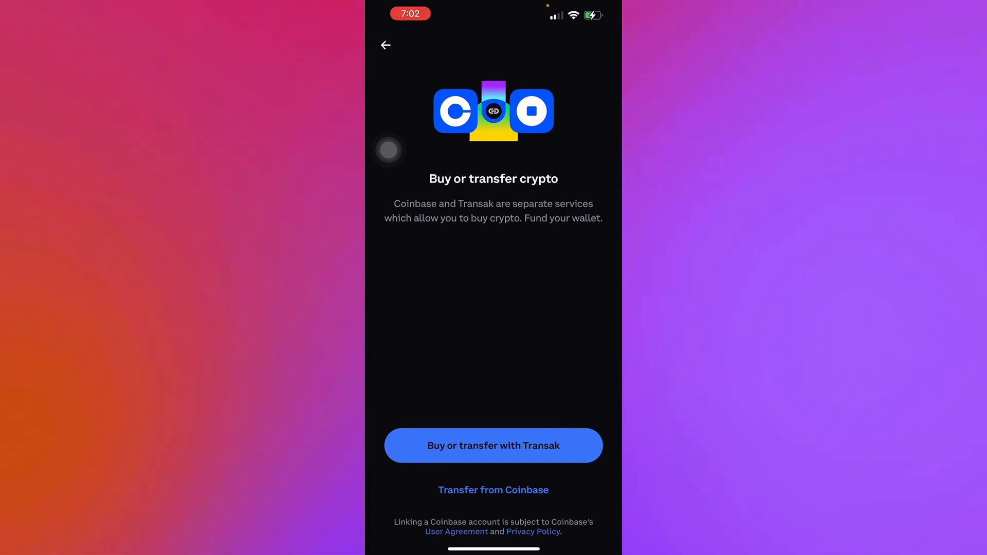
click(386, 44)
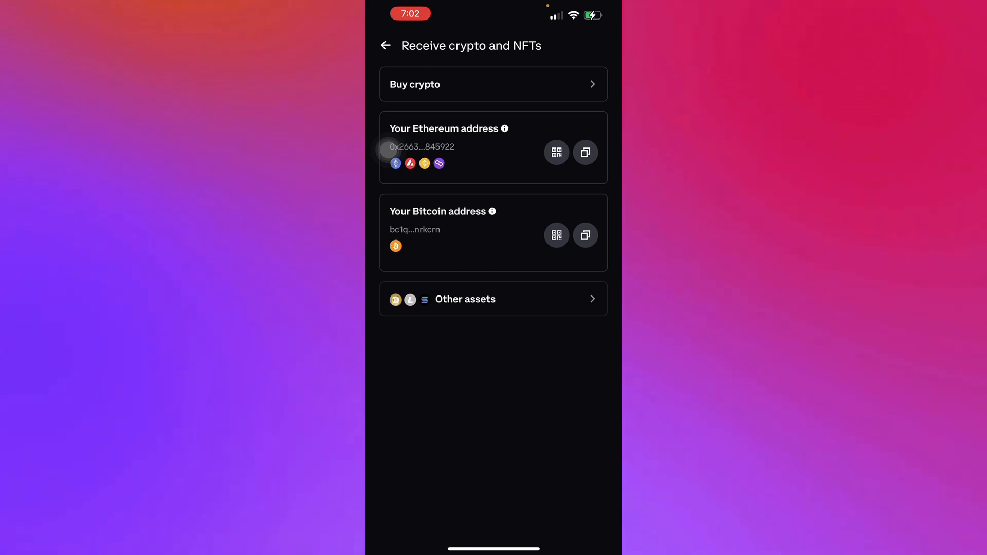
click(385, 44)
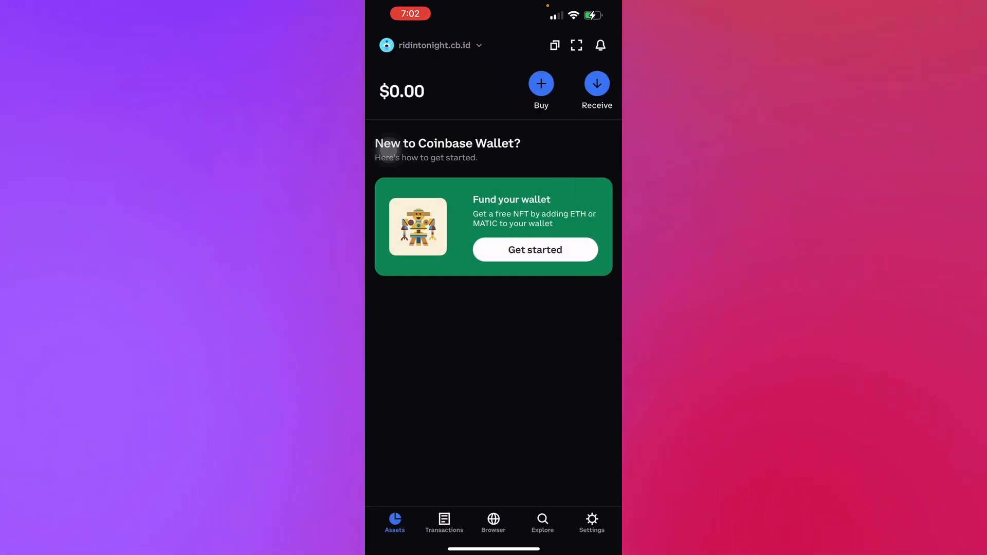